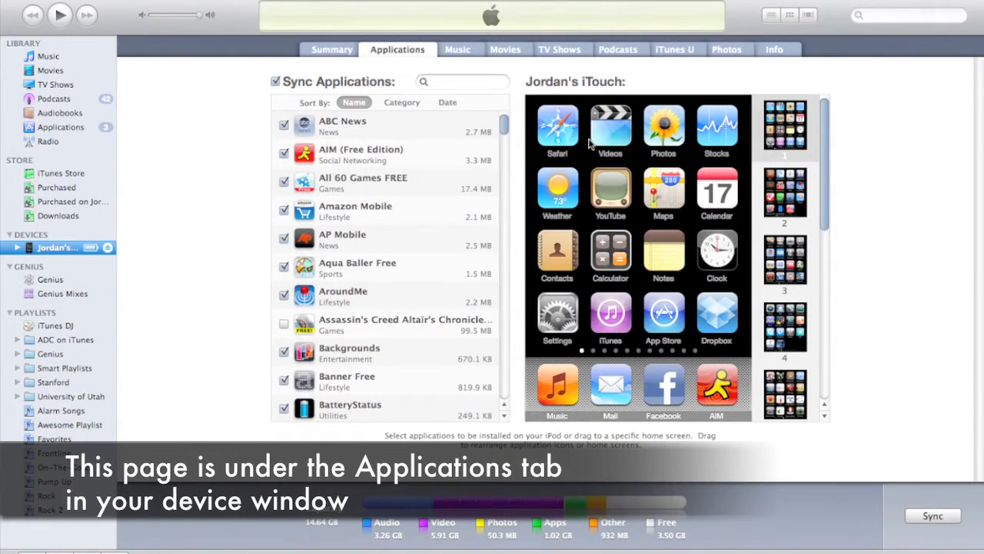
# Page through the home screen thumbnails to a later screen of game apps
pyautogui.scroll(-3)
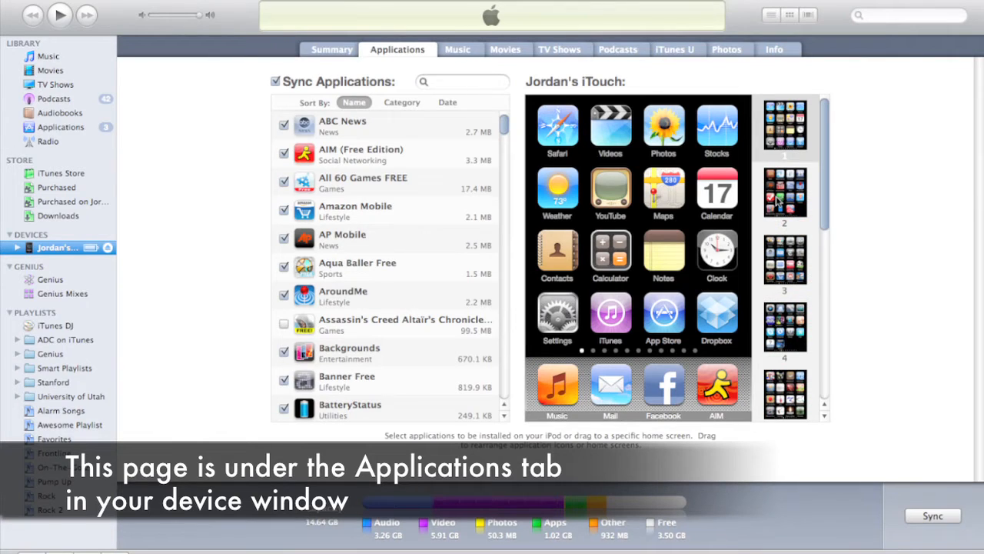
pyautogui.click(784, 263)
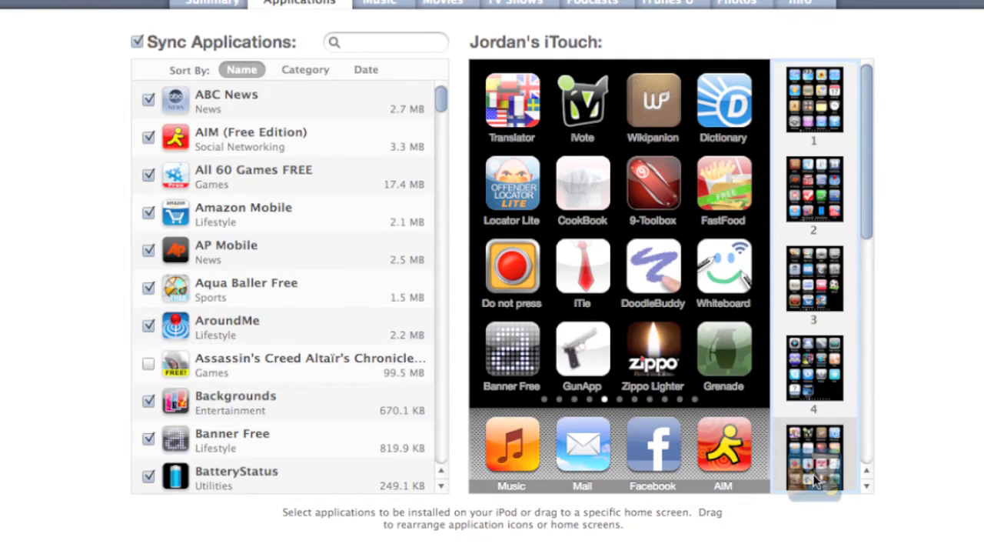
pyautogui.scroll(-3)
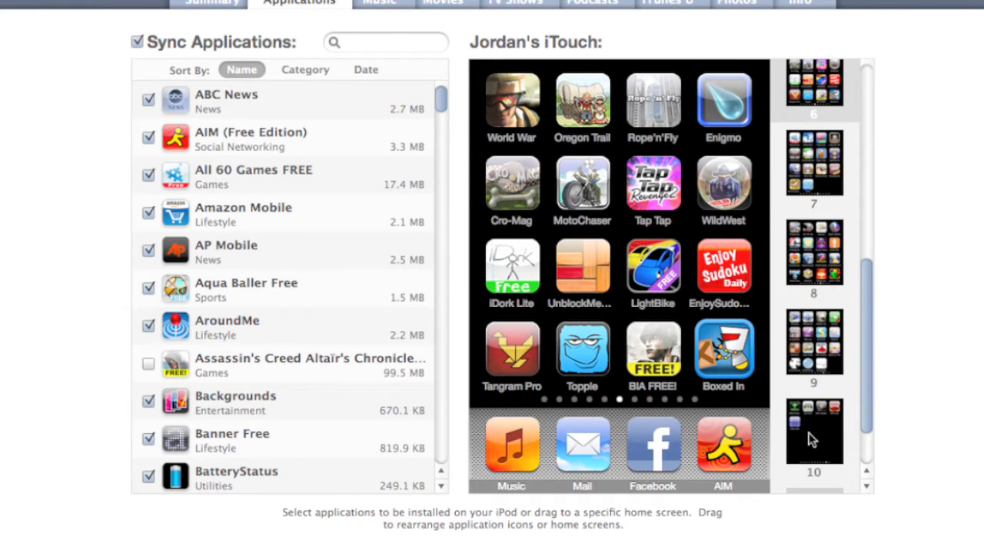
# Show home screen page 9 with World War, Oregon Trail and Enigmo
pyautogui.click(813, 346)
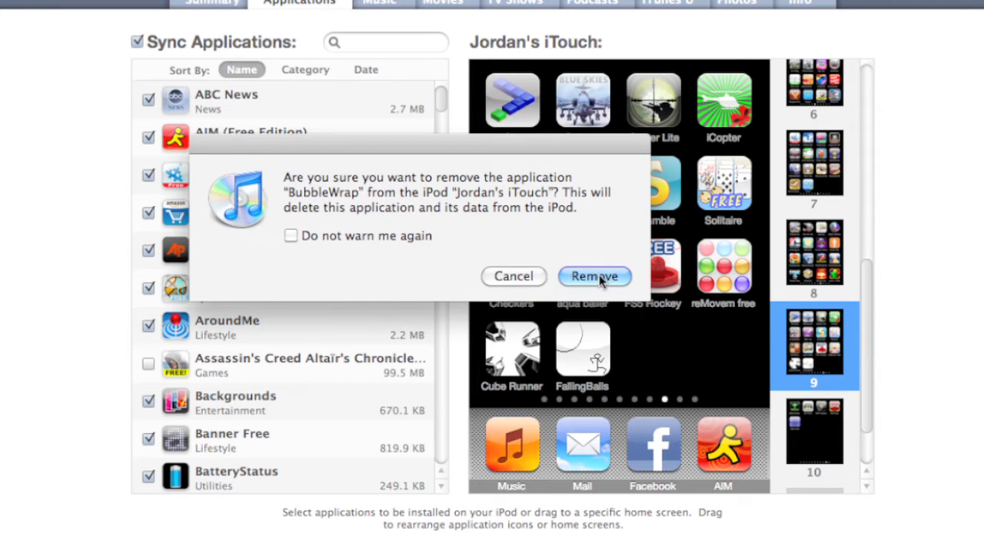
# Confirm removing BubbleWrap from home screen page 9
pyautogui.click(593, 275)
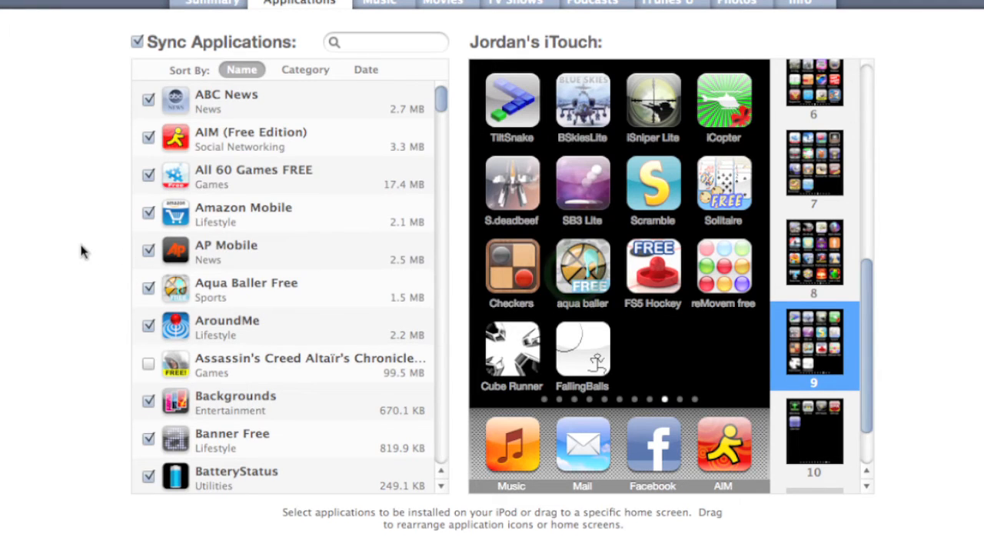